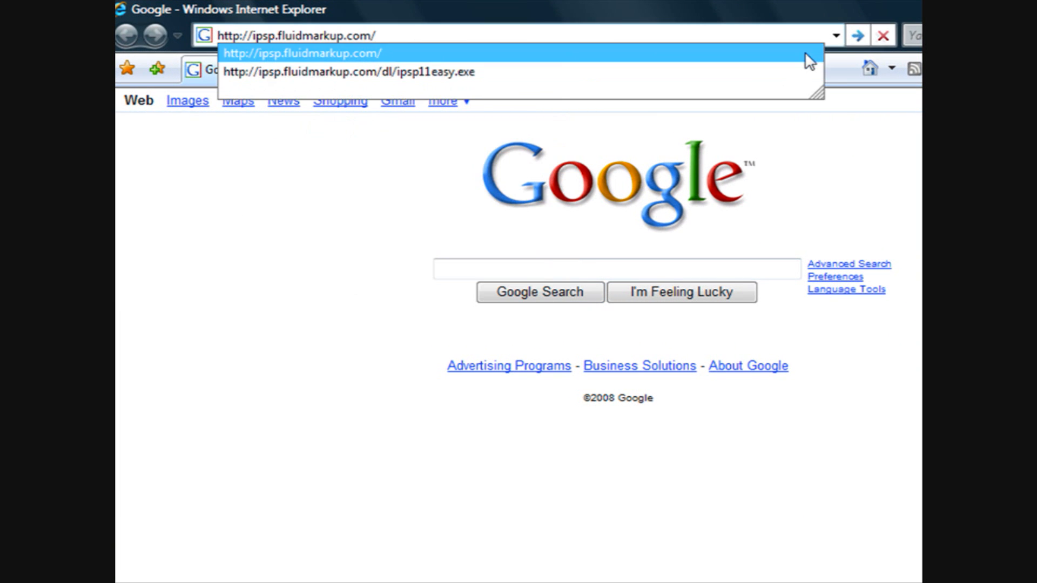
# Load ipsp.fluidmarkup.com from the address bar and switch the browser to full screen.
pyautogui.click(302, 54)
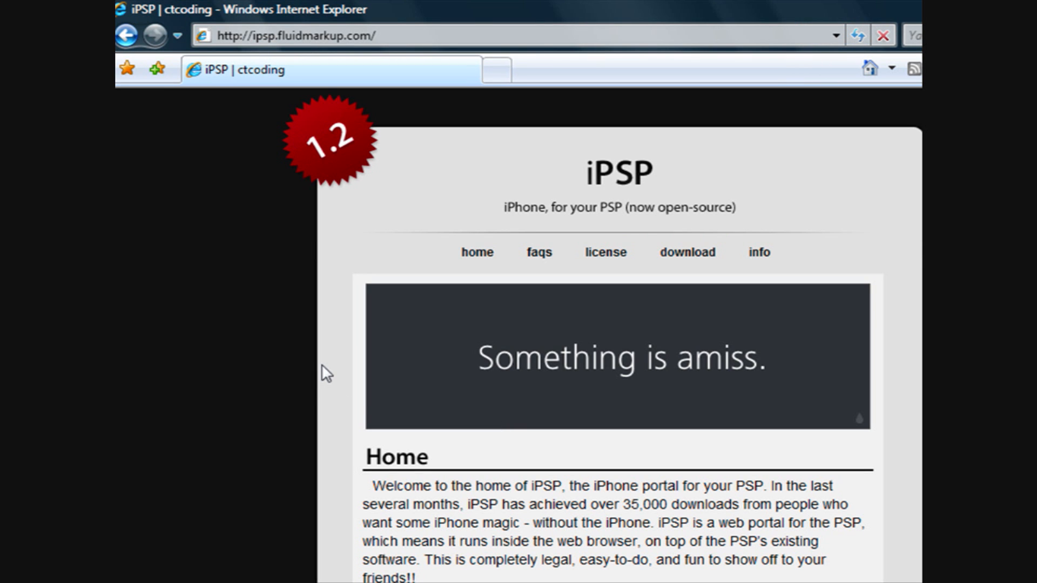
pyautogui.press('F11')
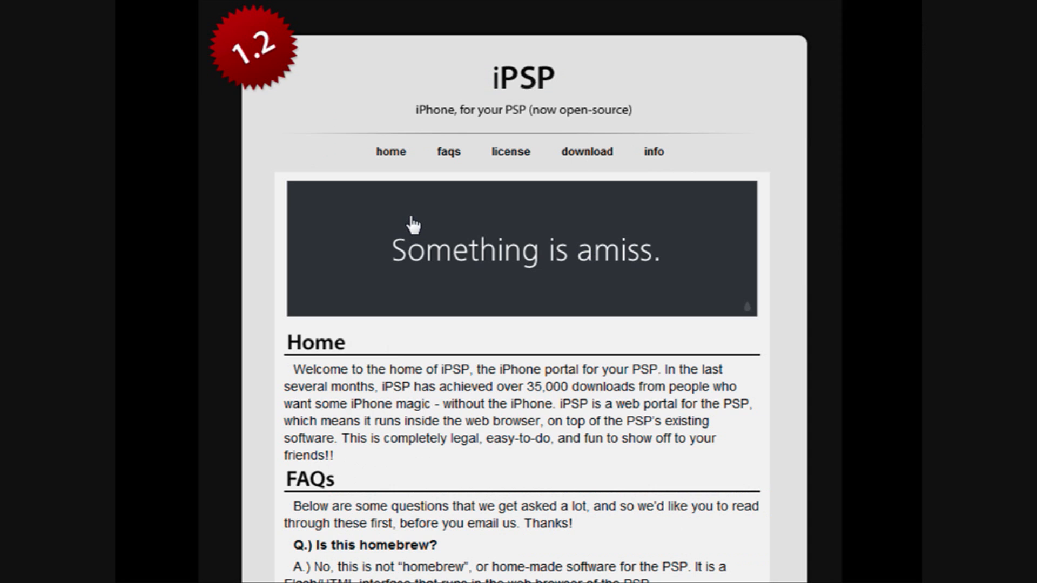
pyautogui.moveTo(370, 108)
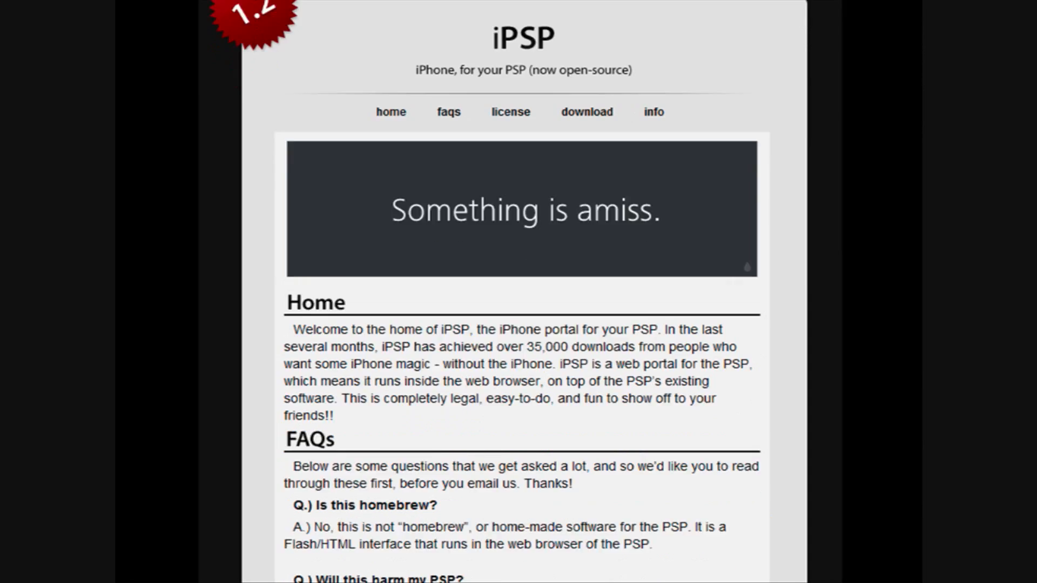
# Save the Easy Installer ipsp11easy.exe (1.87 MB) from the Download section to the Desktop.
pyautogui.scroll(-3)
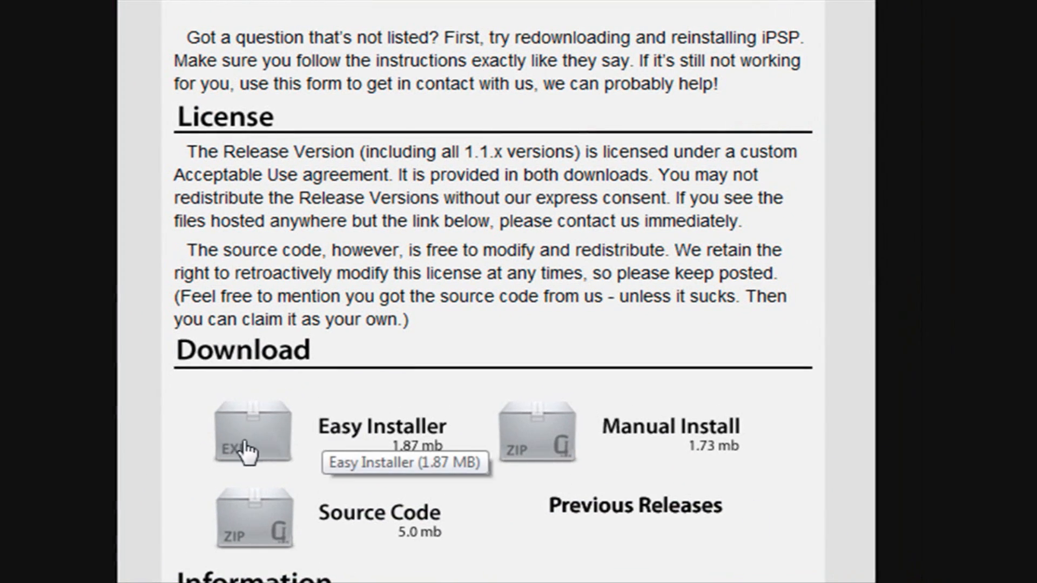
pyautogui.scroll(-3)
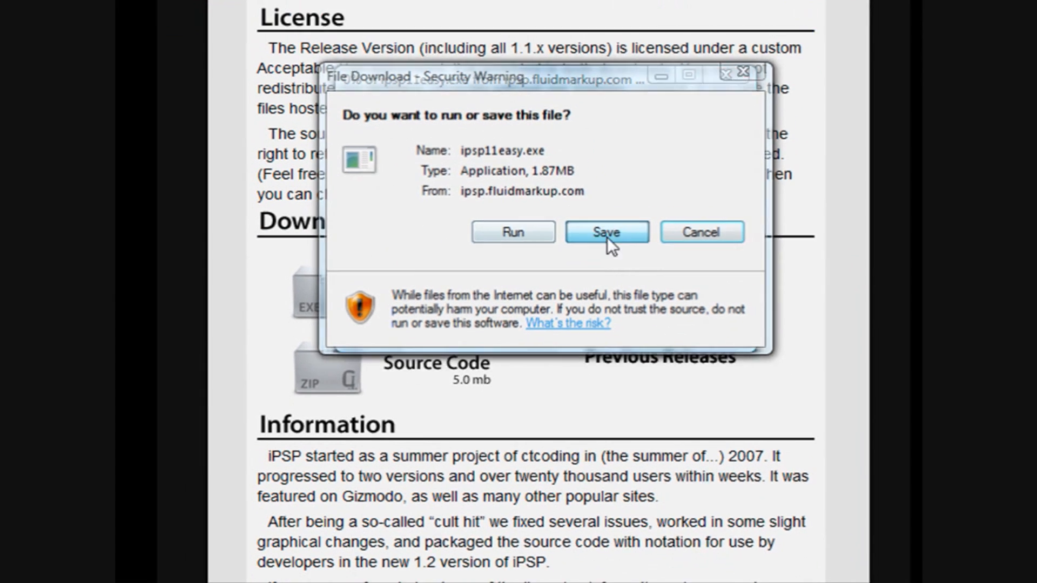
pyautogui.click(605, 233)
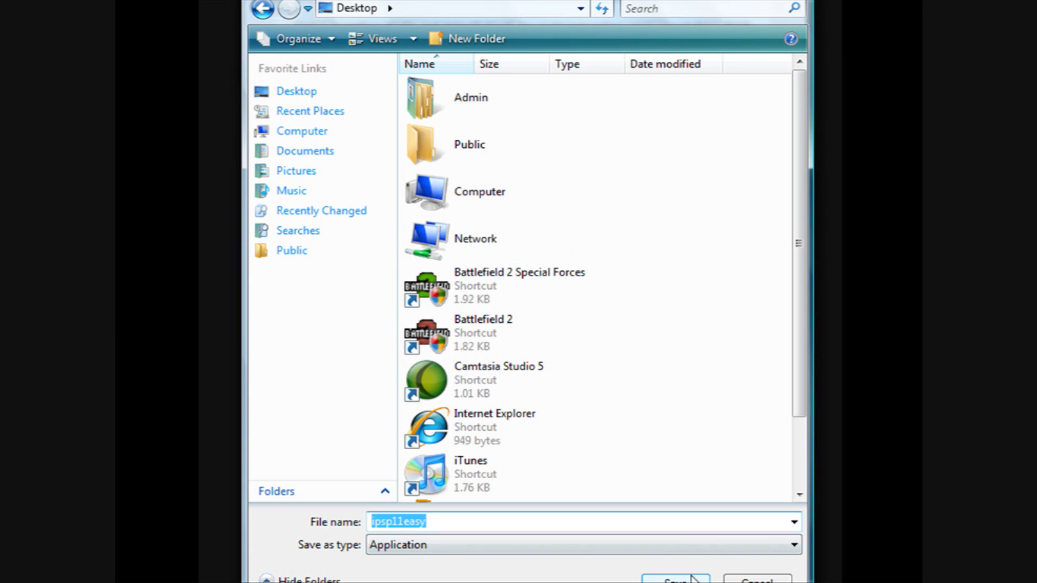
pyautogui.click(674, 582)
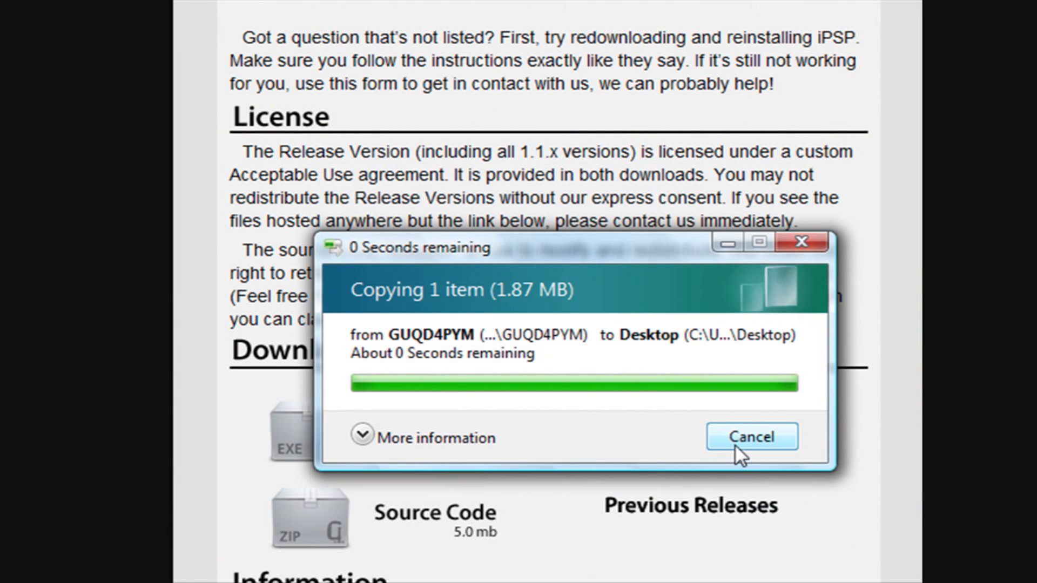
pyautogui.moveTo(721, 460)
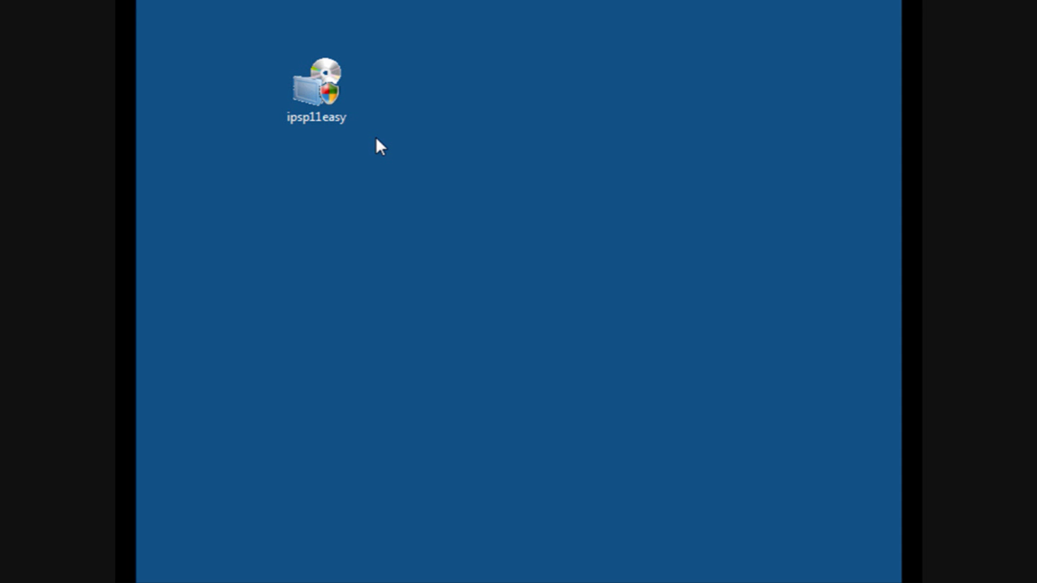
# Dismiss the AutoPlay prompt for the PSP's Removable Disk (F:) and show the desktop.
pyautogui.doubleClick(315, 87)
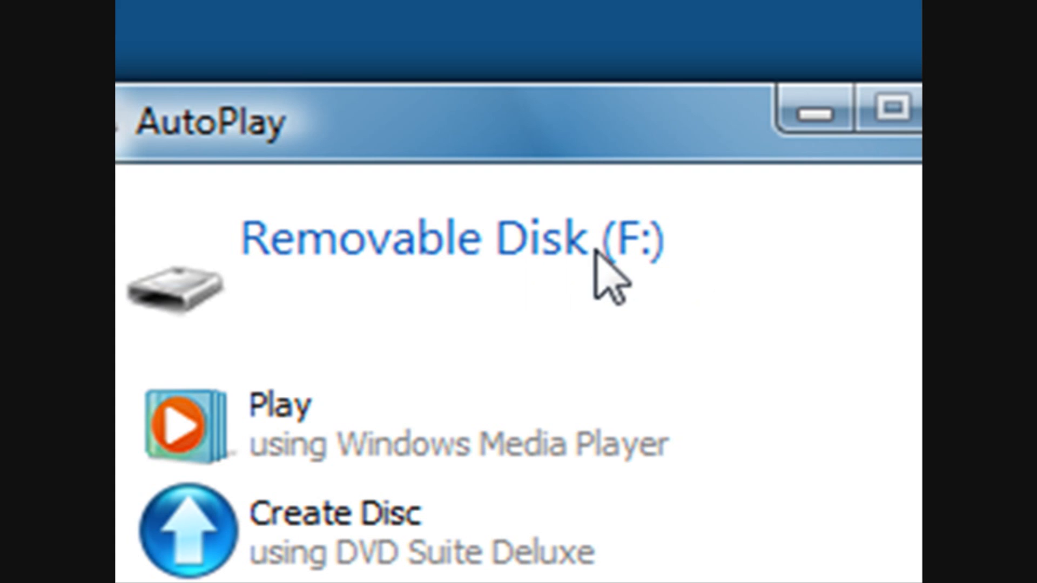
pyautogui.moveTo(565, 275)
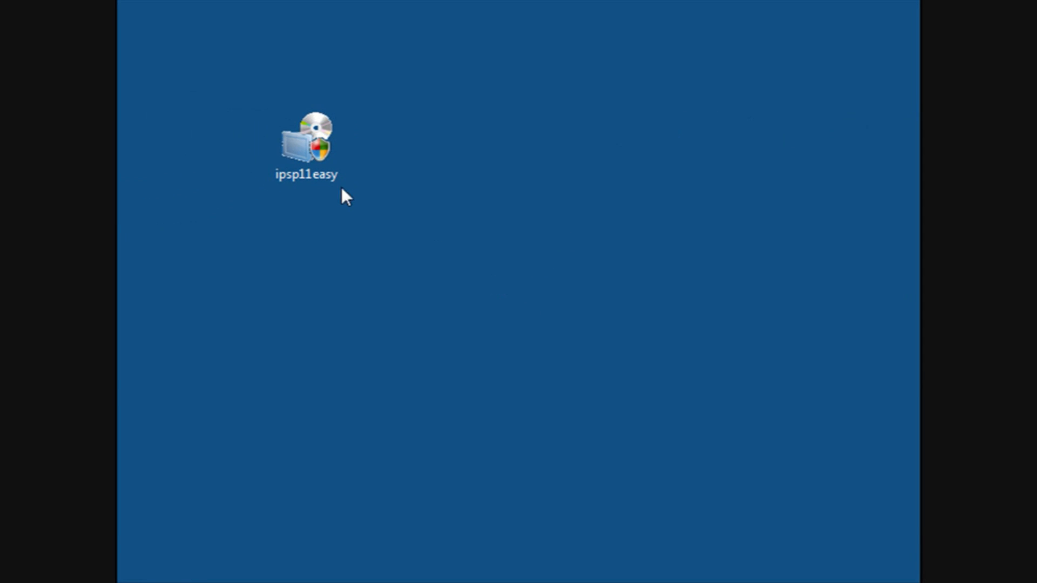
# Run ipsp11easy from the Desktop and advance past the welcome and information pages.
pyautogui.rightClick(305, 143)
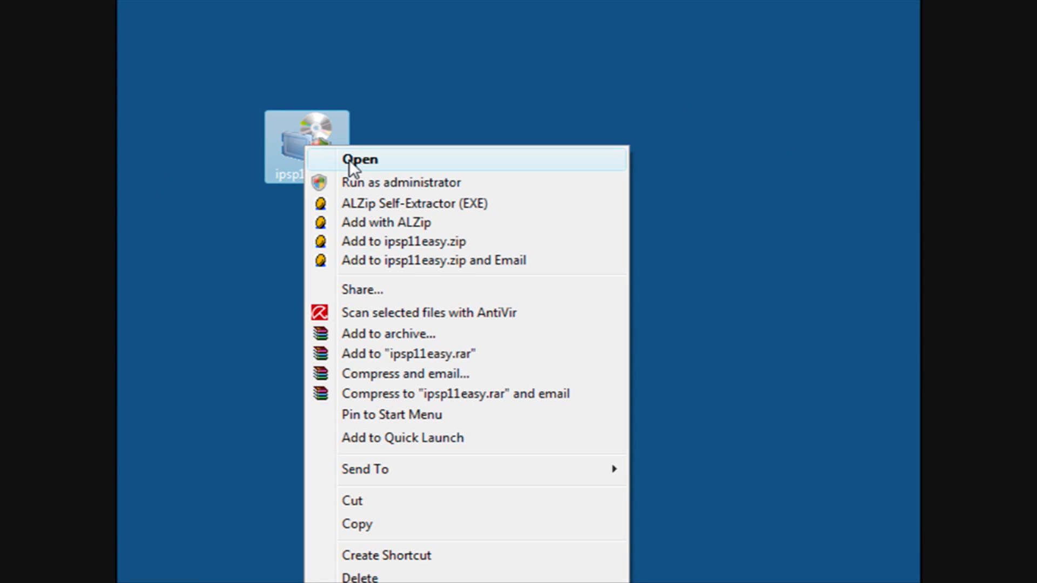
pyautogui.click(359, 160)
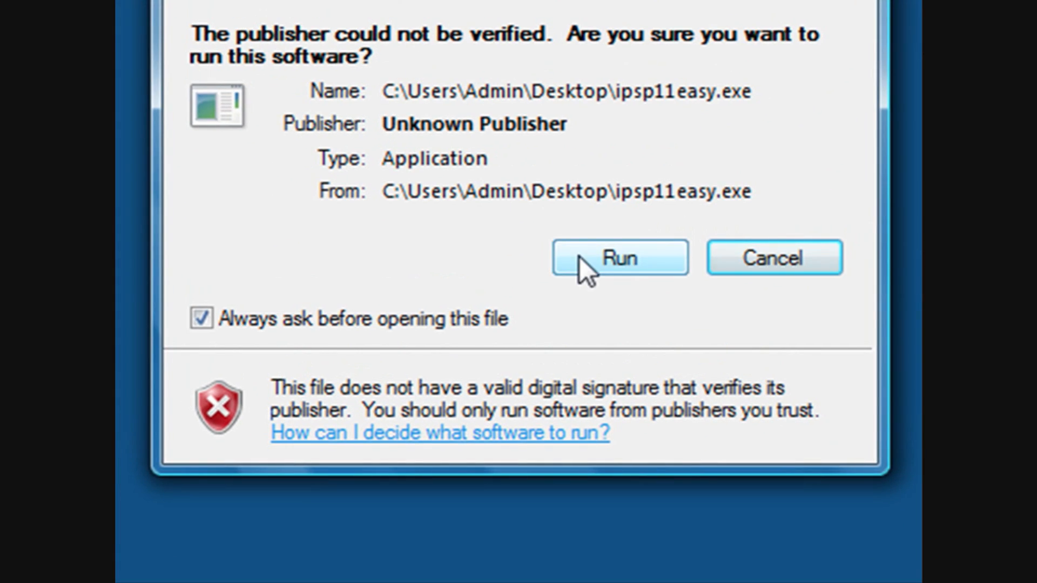
pyautogui.click(618, 257)
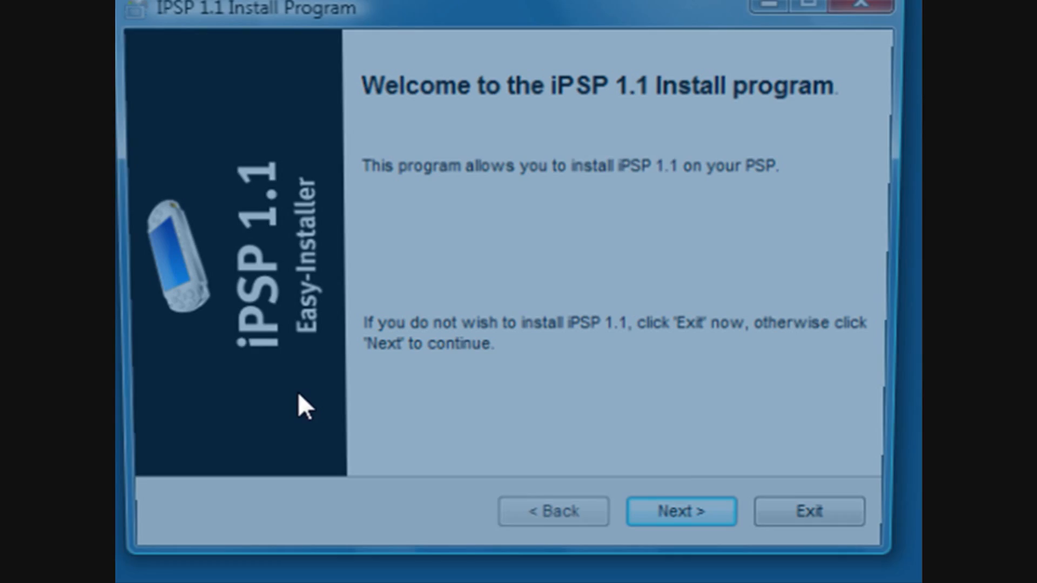
pyautogui.click(681, 511)
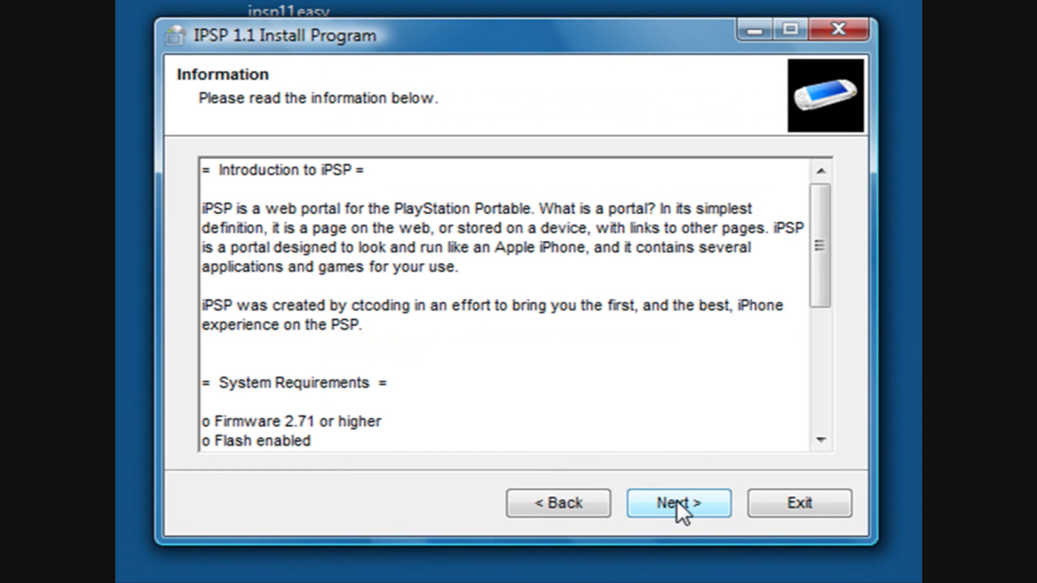
pyautogui.click(678, 502)
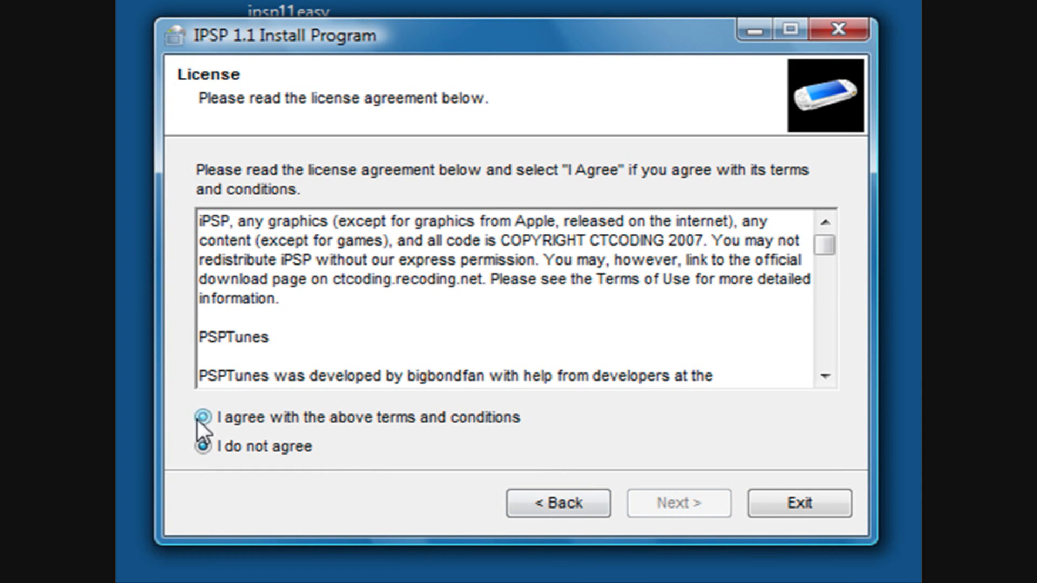
# Agree to the license and choose Removable Disk (F:) as the install drive, reaching the confirmation page.
pyautogui.click(678, 502)
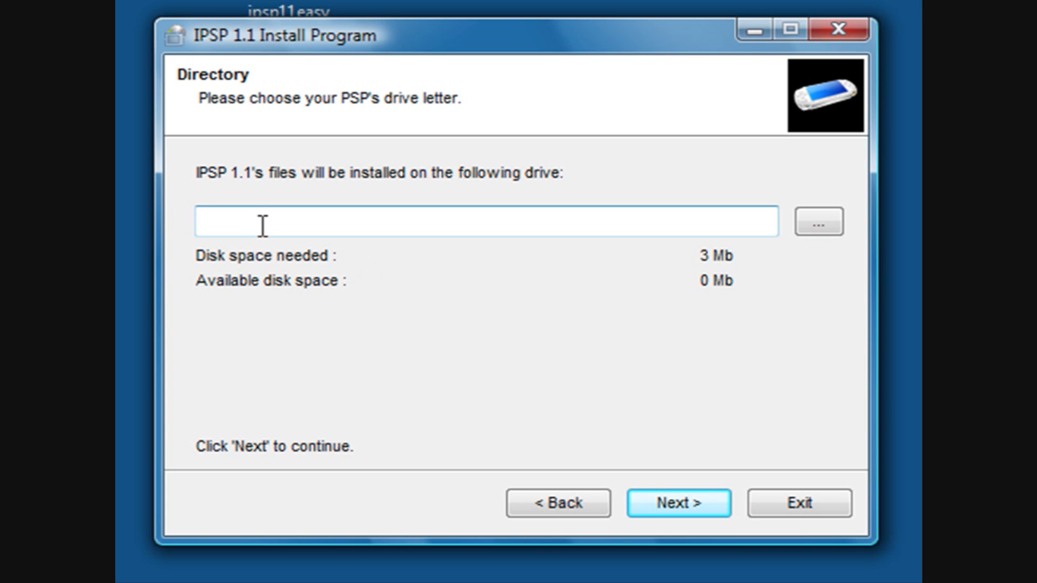
pyautogui.moveTo(400, 228)
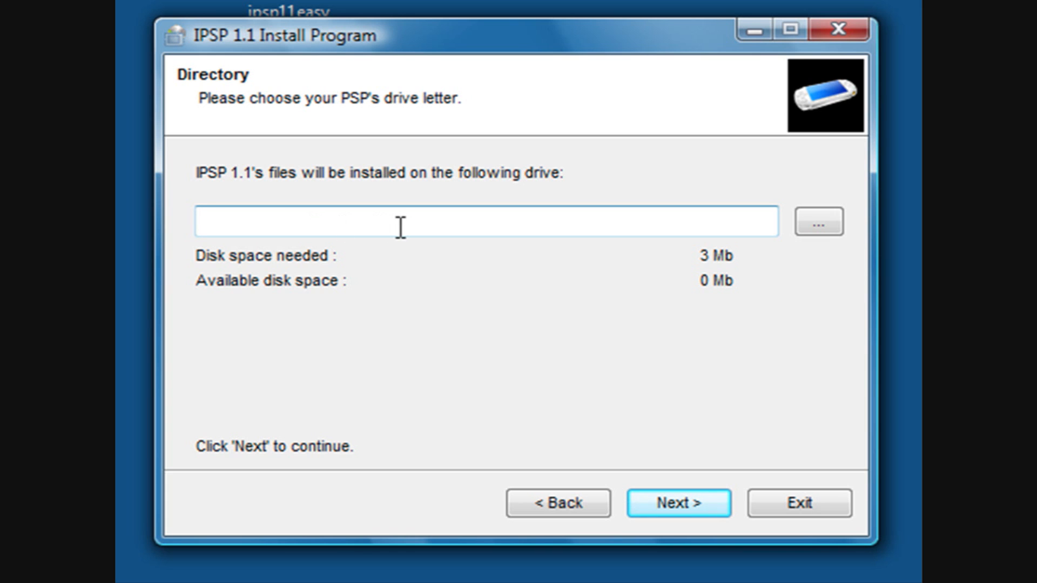
pyautogui.click(817, 222)
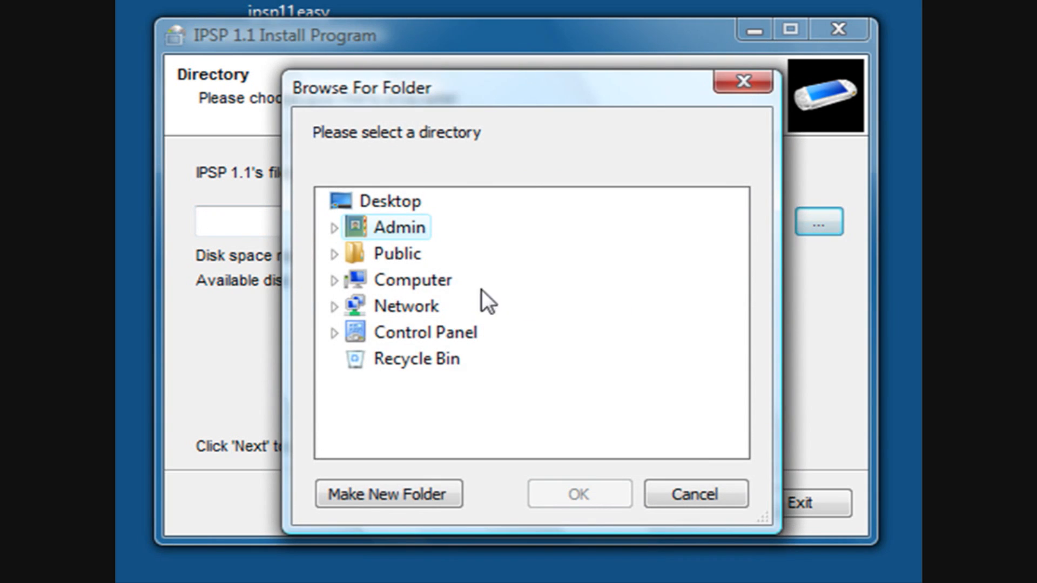
pyautogui.click(335, 280)
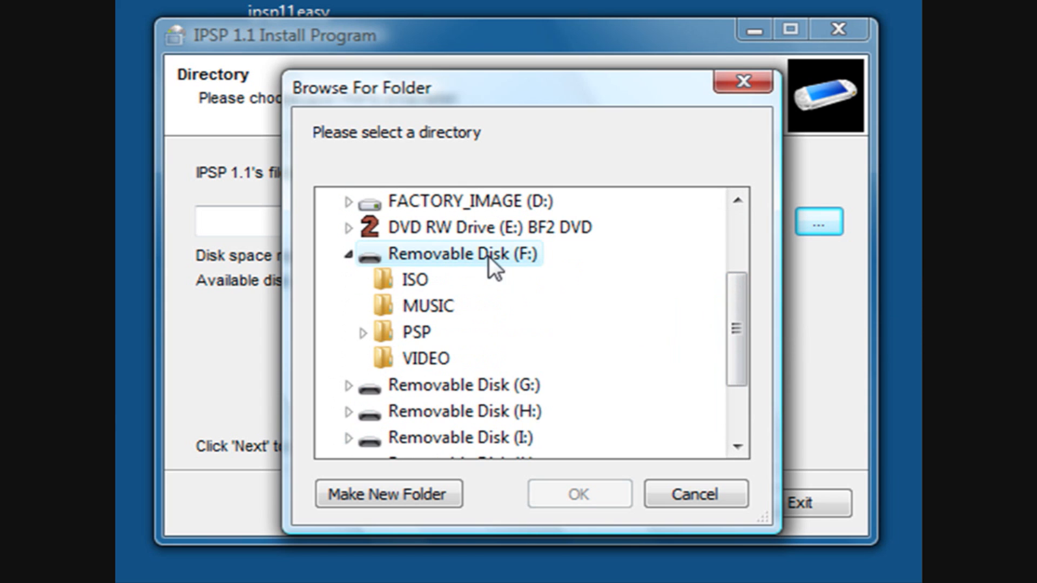
pyautogui.click(577, 494)
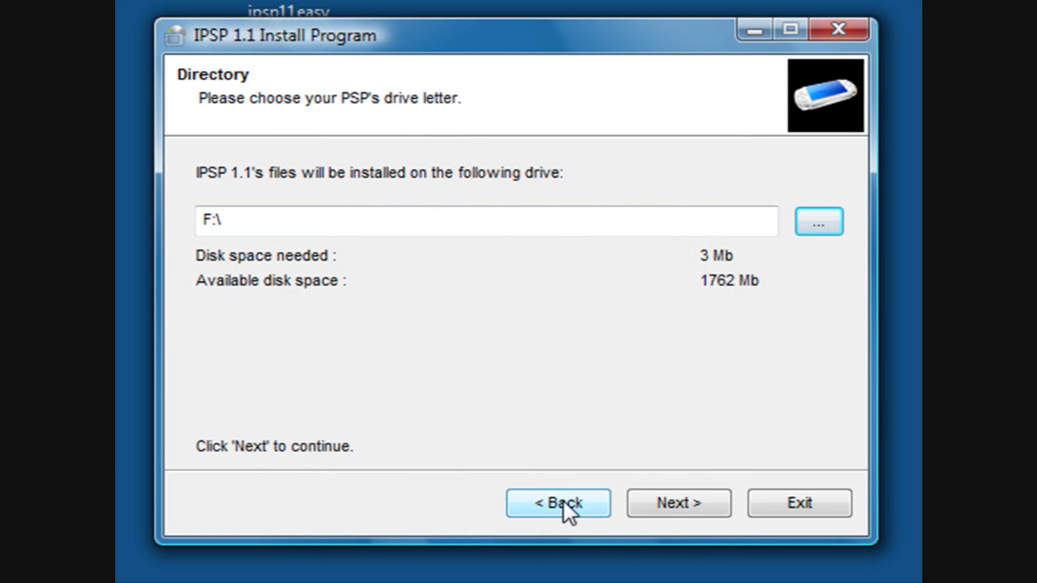
pyautogui.click(677, 503)
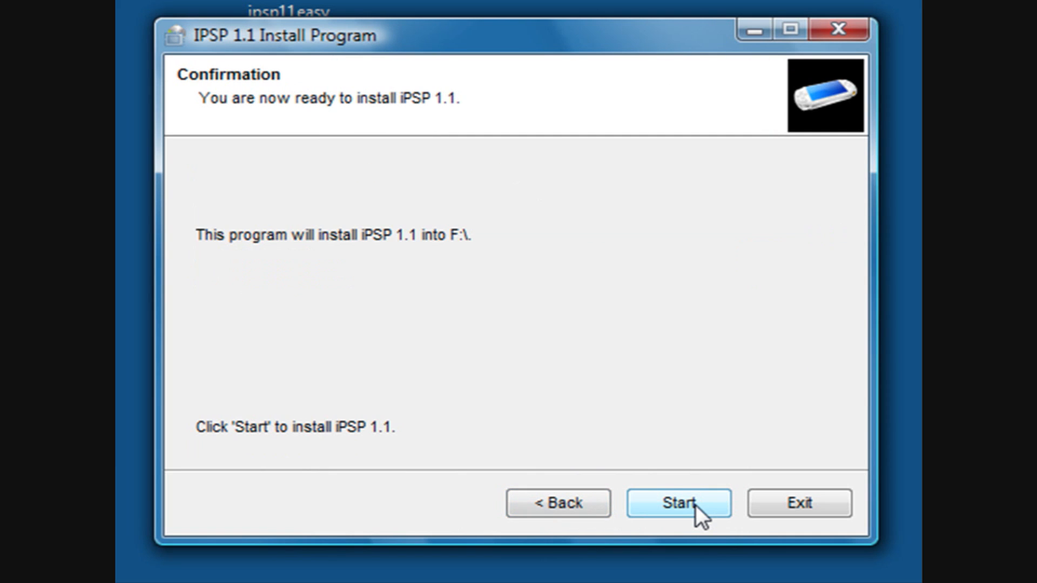
# Start the installation onto F:\ and exit the installer after 'Installation completed'.
pyautogui.click(677, 503)
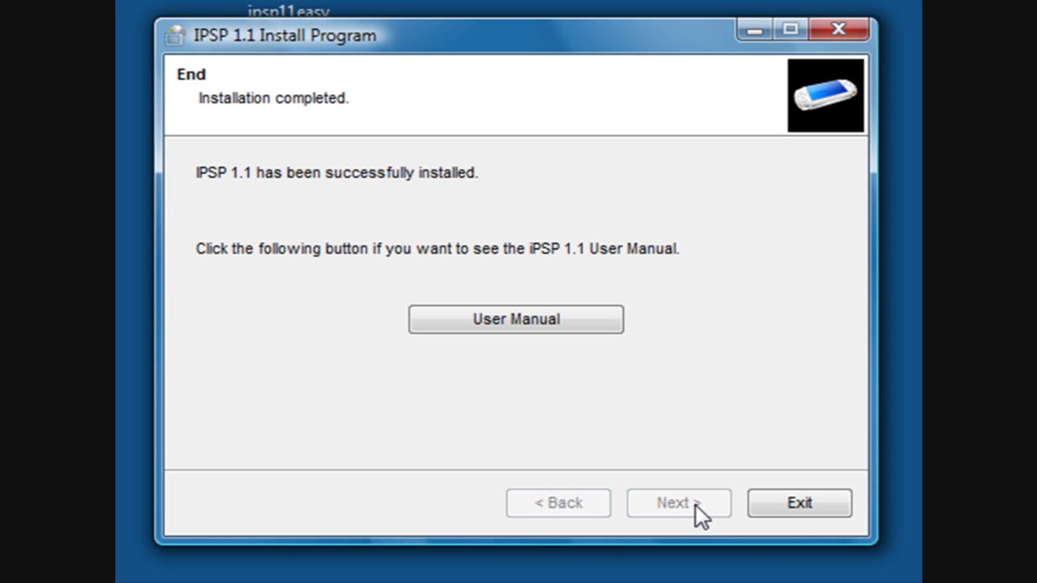
pyautogui.click(799, 502)
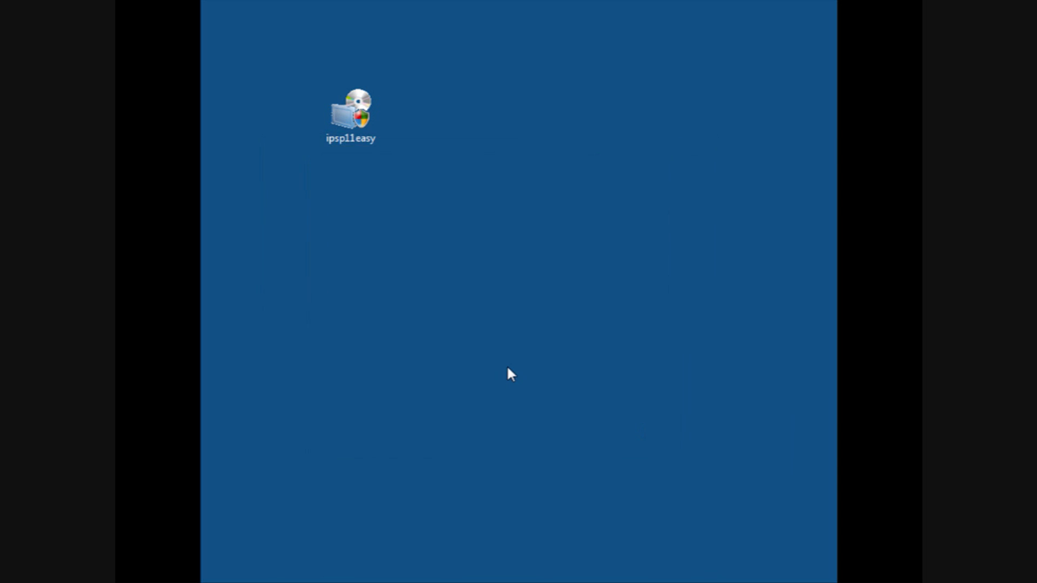